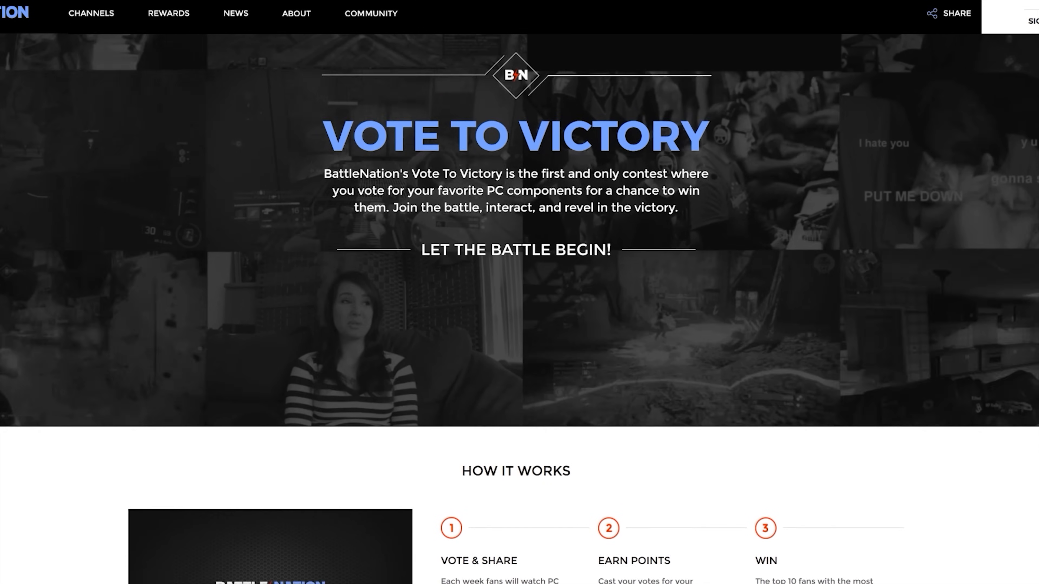
pyautogui.scroll(-3)
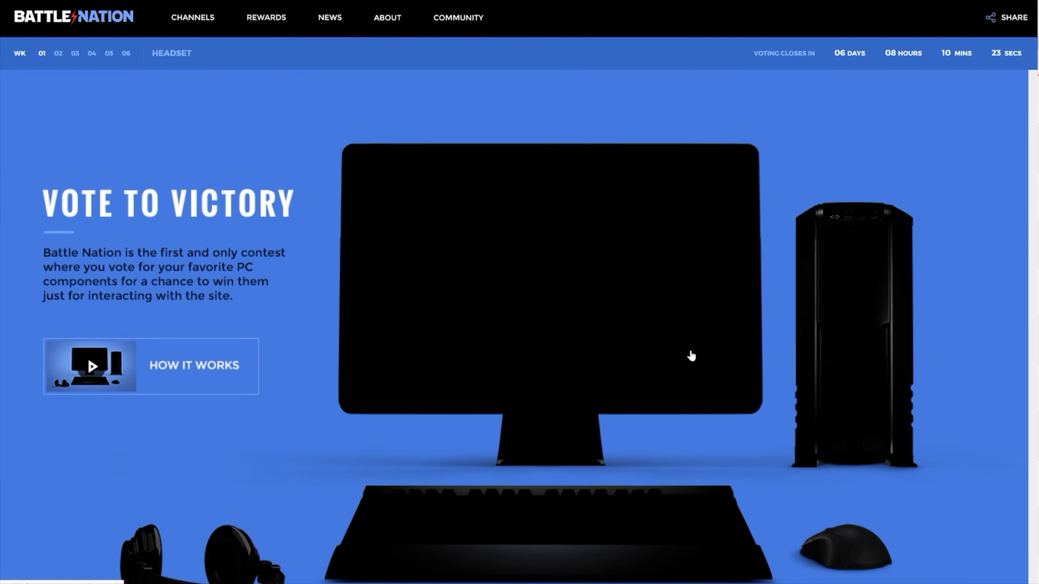
pyautogui.scroll(-3)
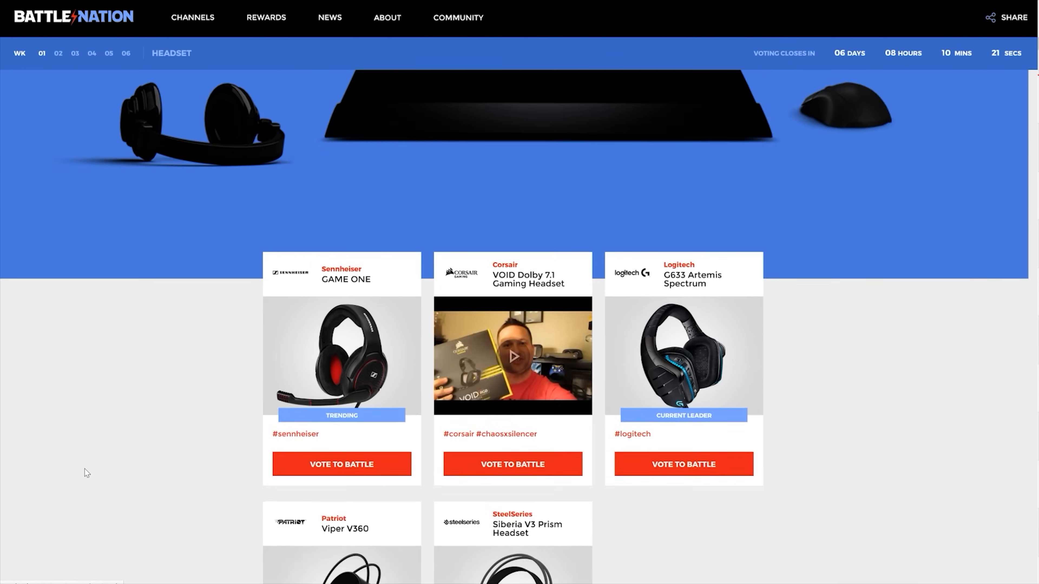
pyautogui.scroll(-3)
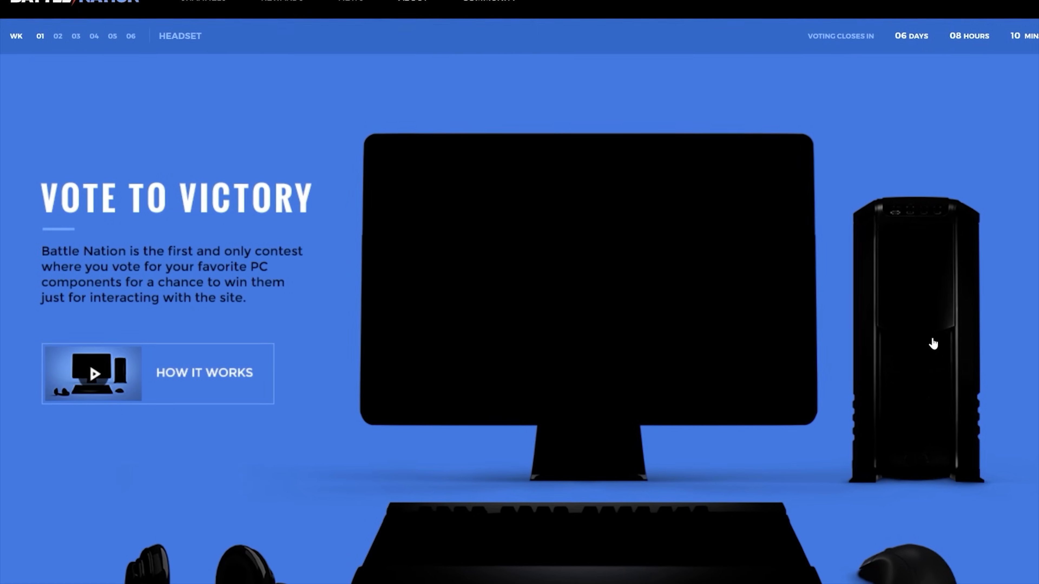
pyautogui.scroll(-3)
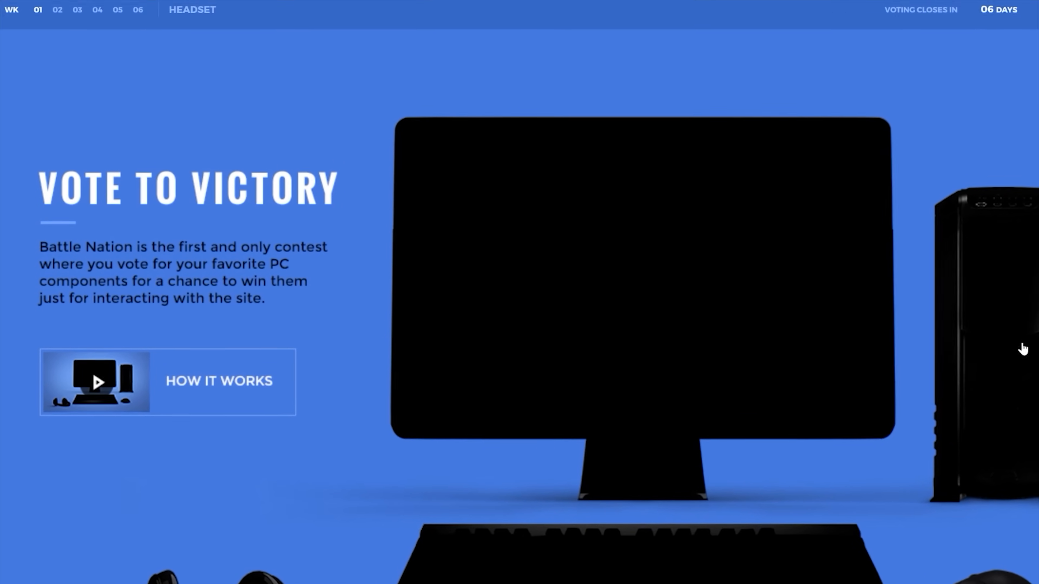